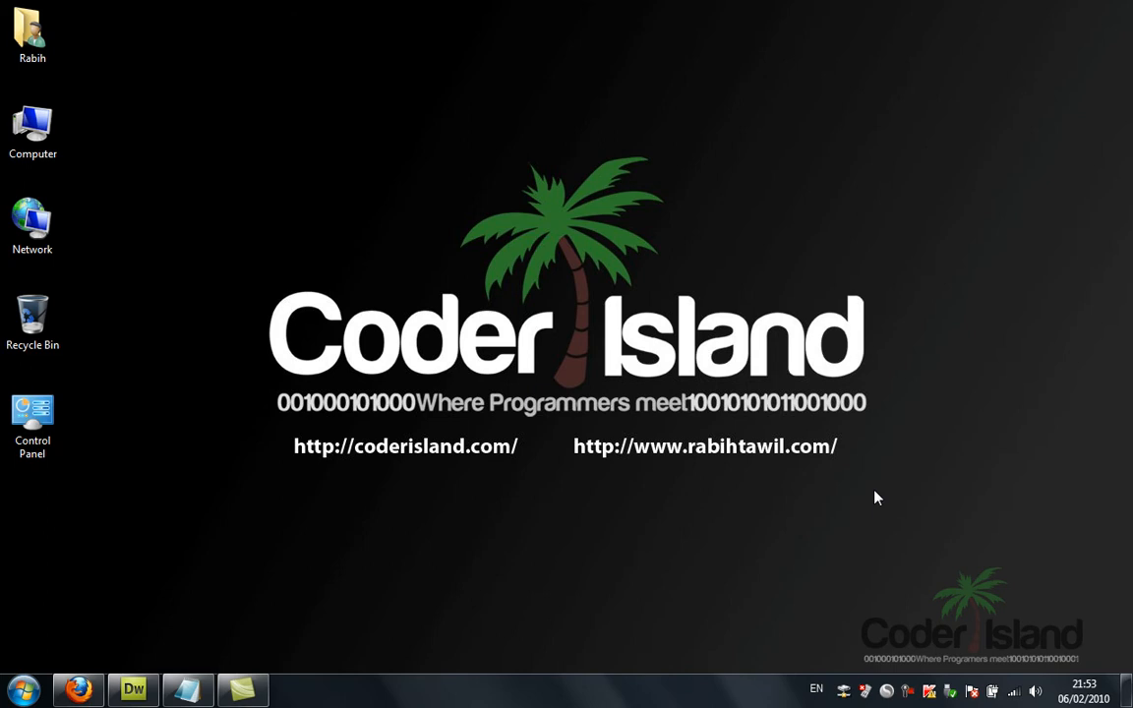
mouse_move(664, 425)
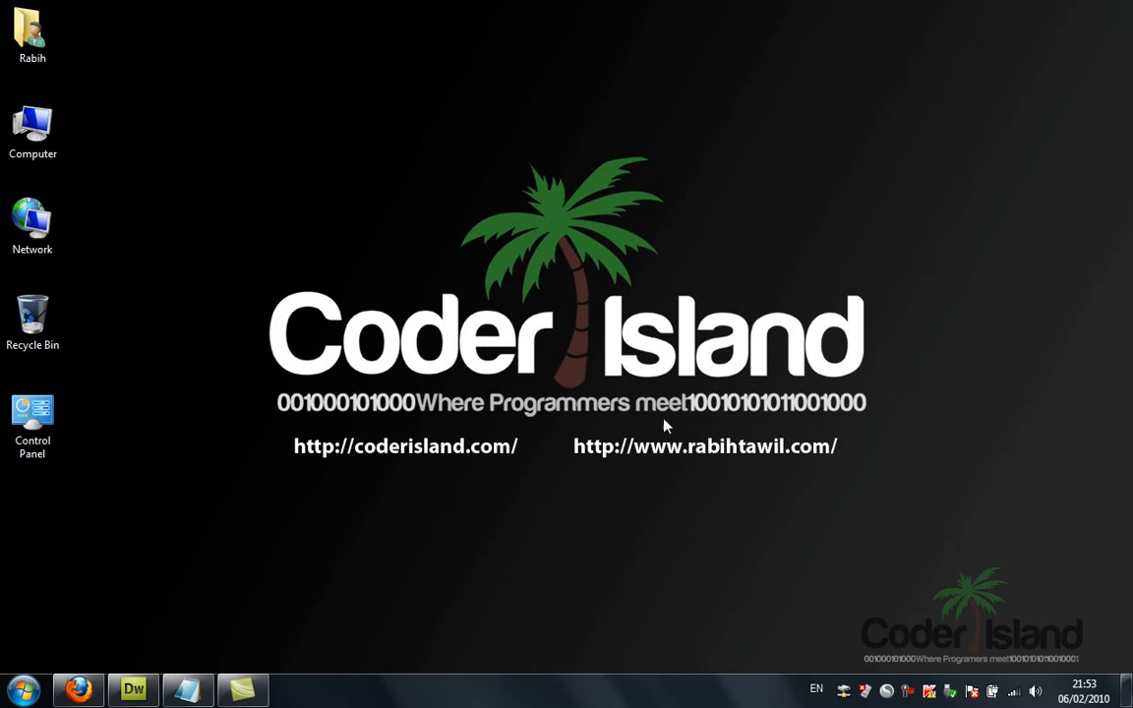
mouse_move(585, 389)
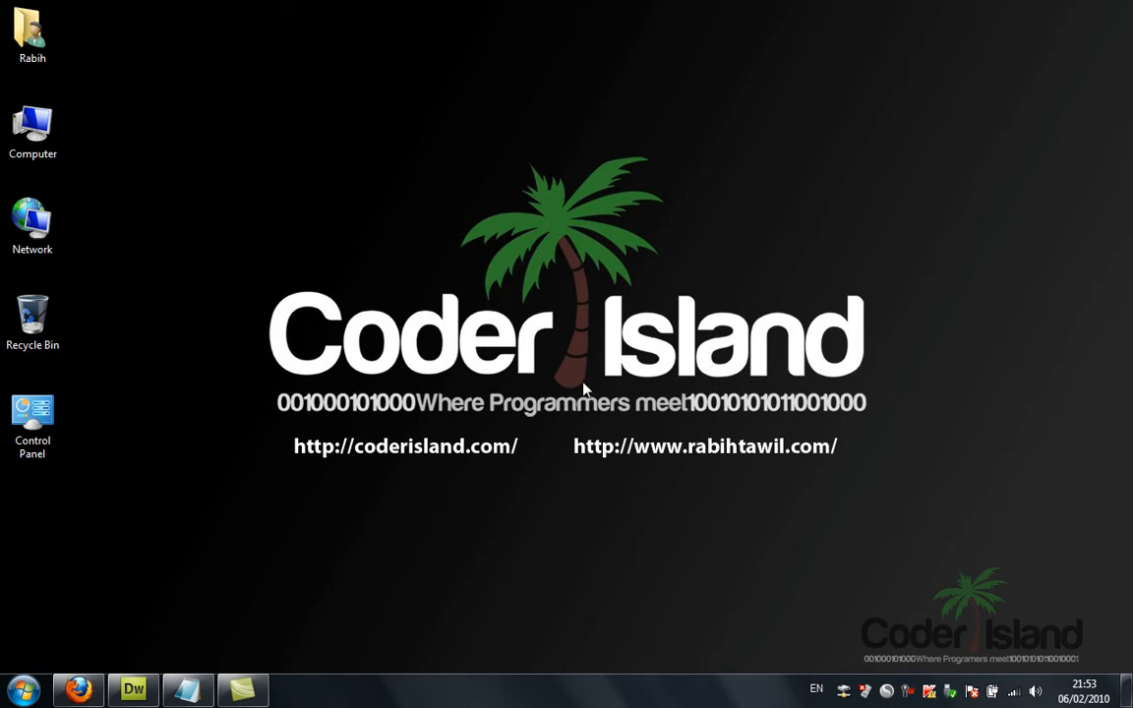
mouse_move(585, 388)
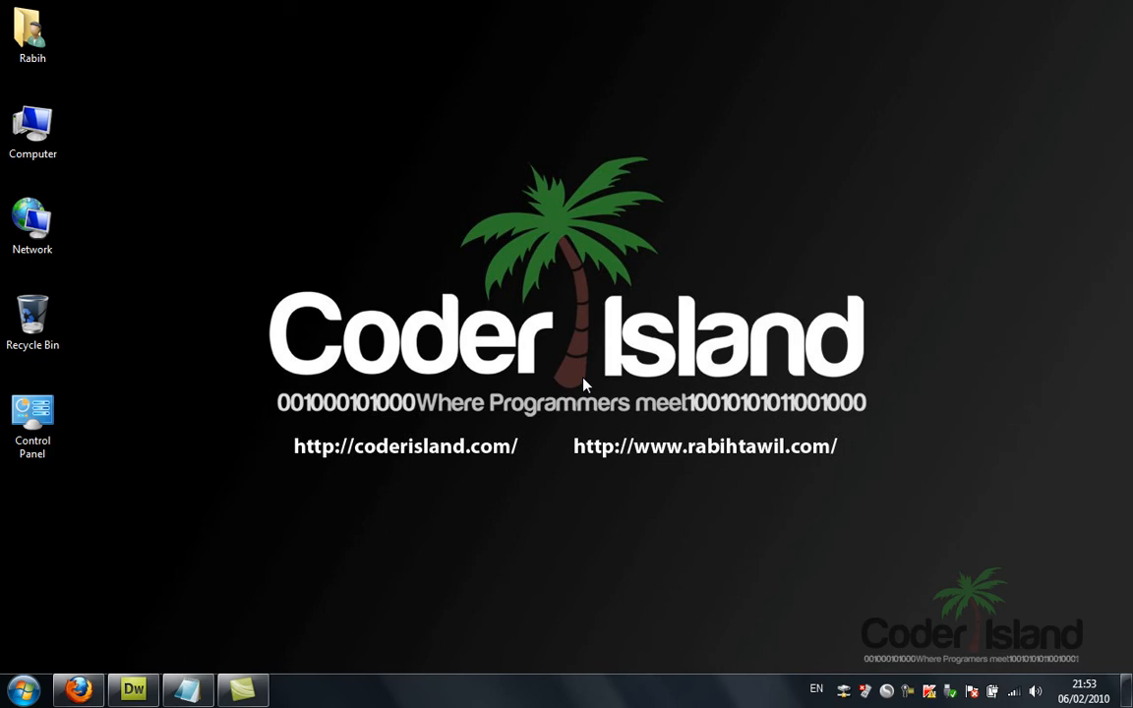
mouse_move(559, 350)
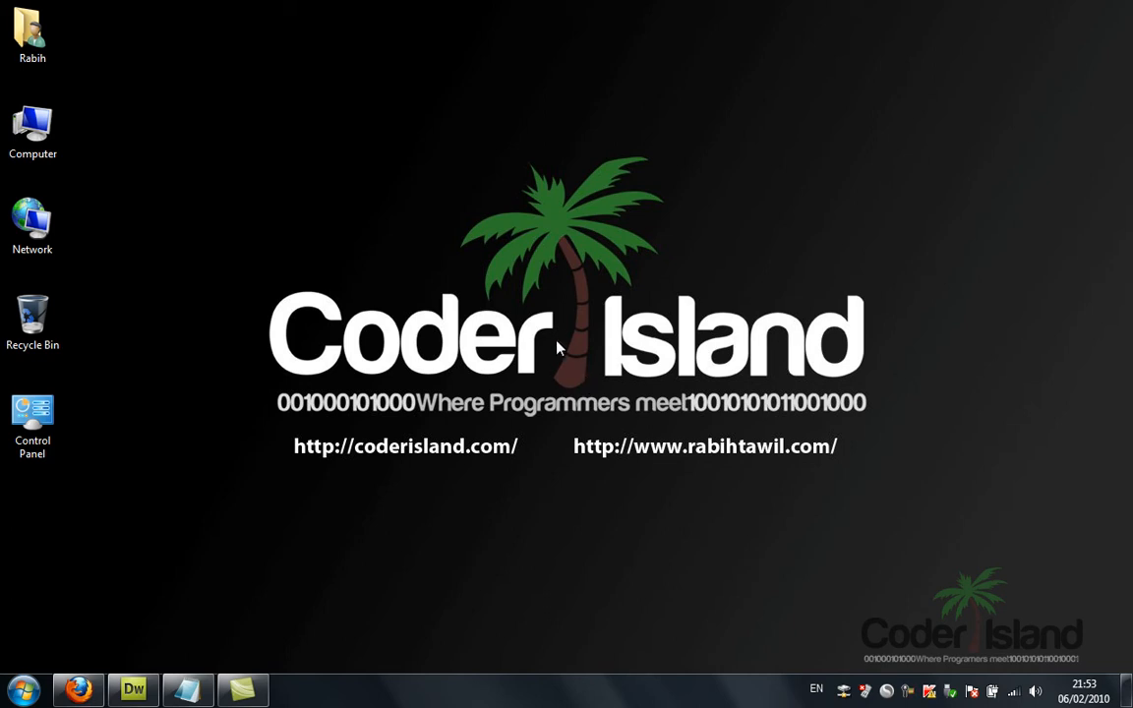
mouse_move(557, 335)
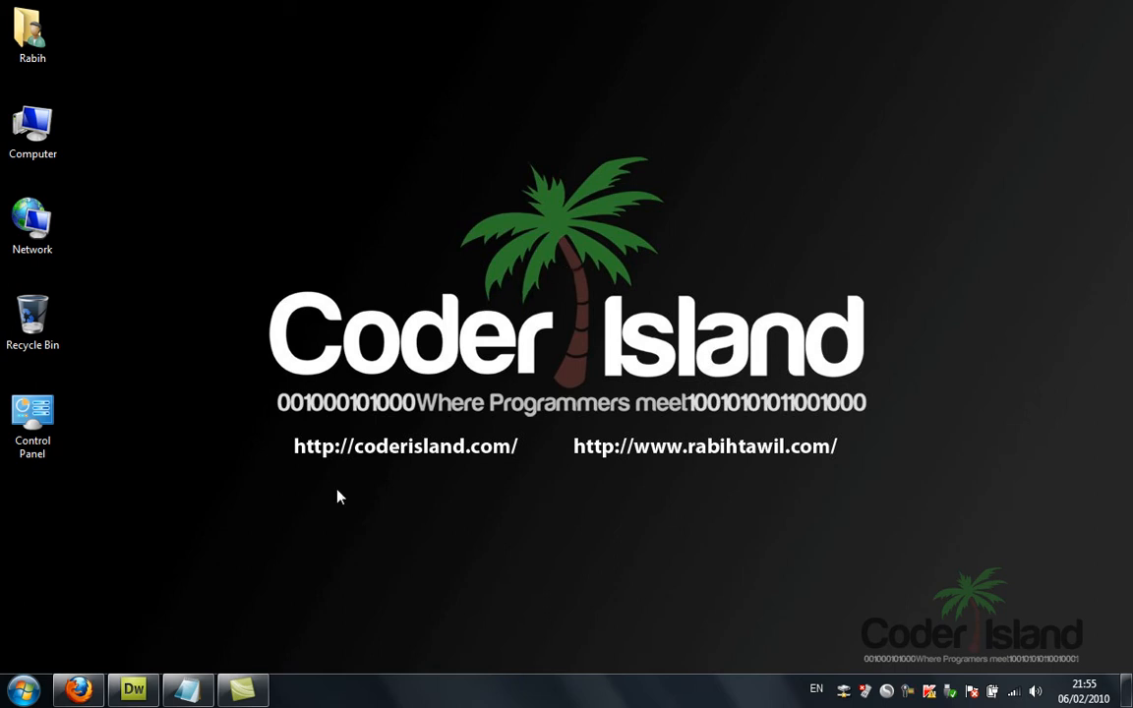
- Switch to Dreamweaver and create a new JavaScript document from the welcome screen
click(133, 689)
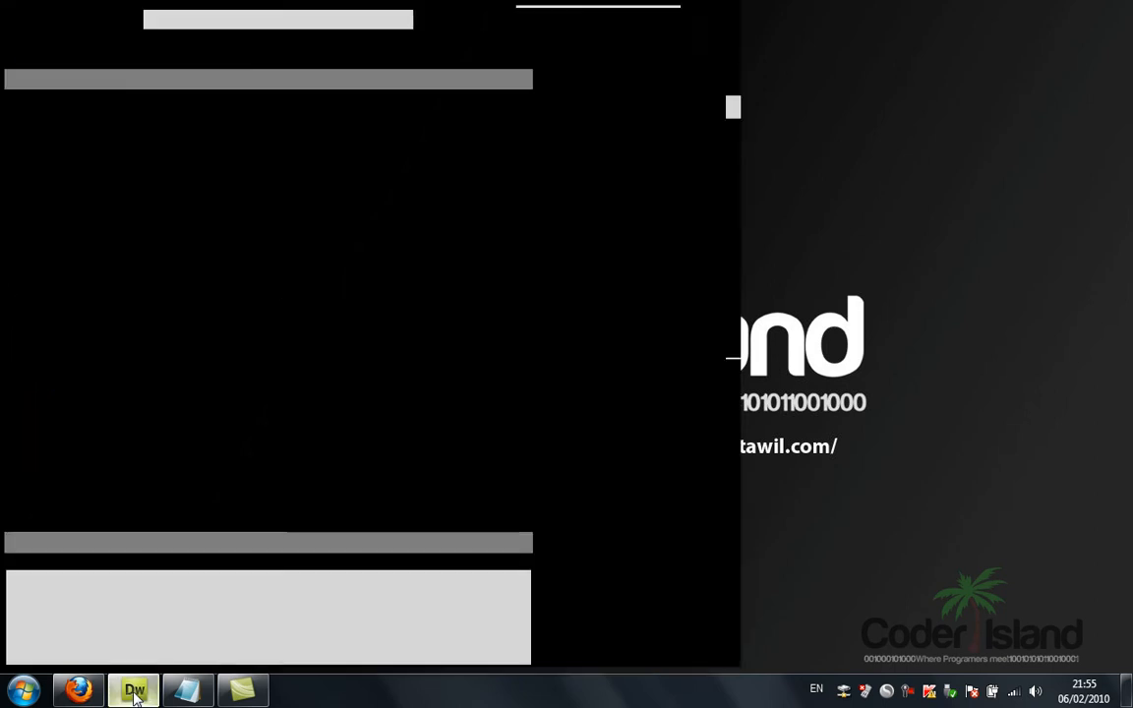
click(134, 690)
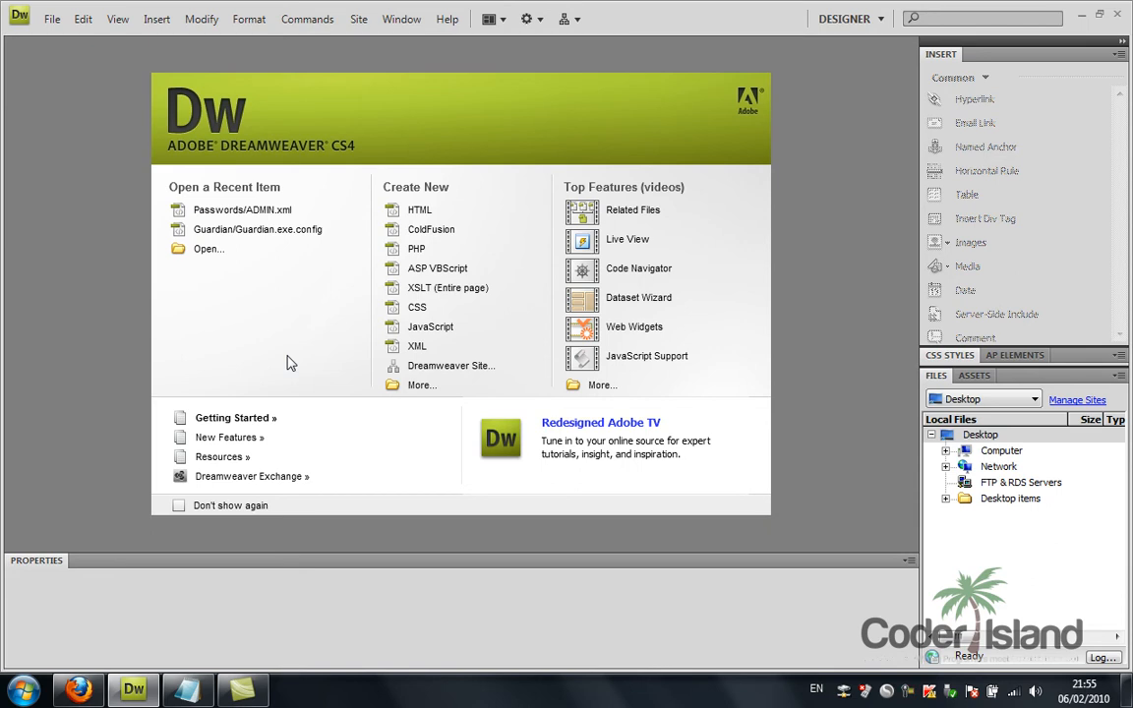
mouse_move(453, 204)
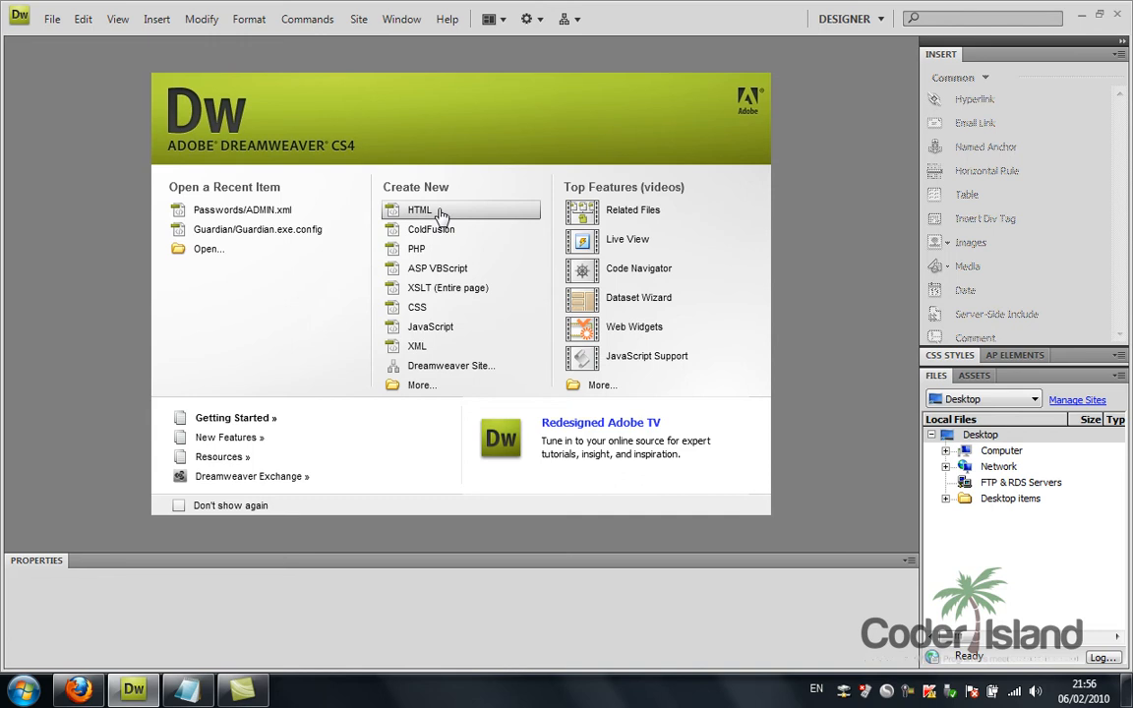
mouse_move(430, 327)
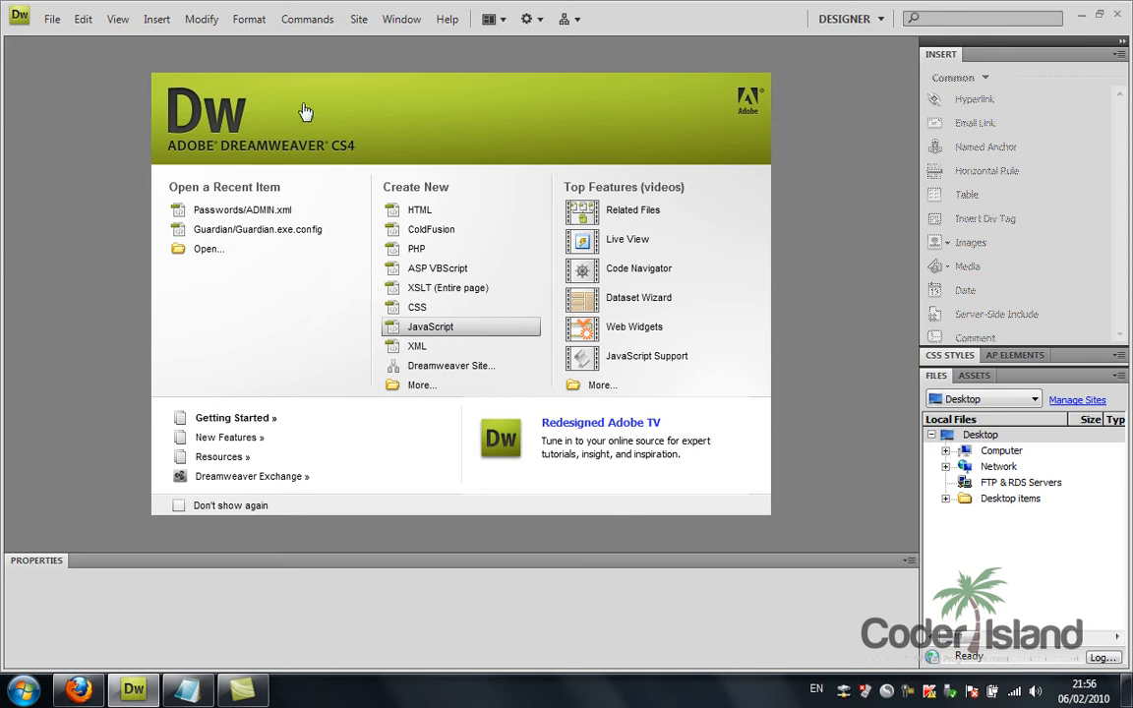
mouse_move(387, 138)
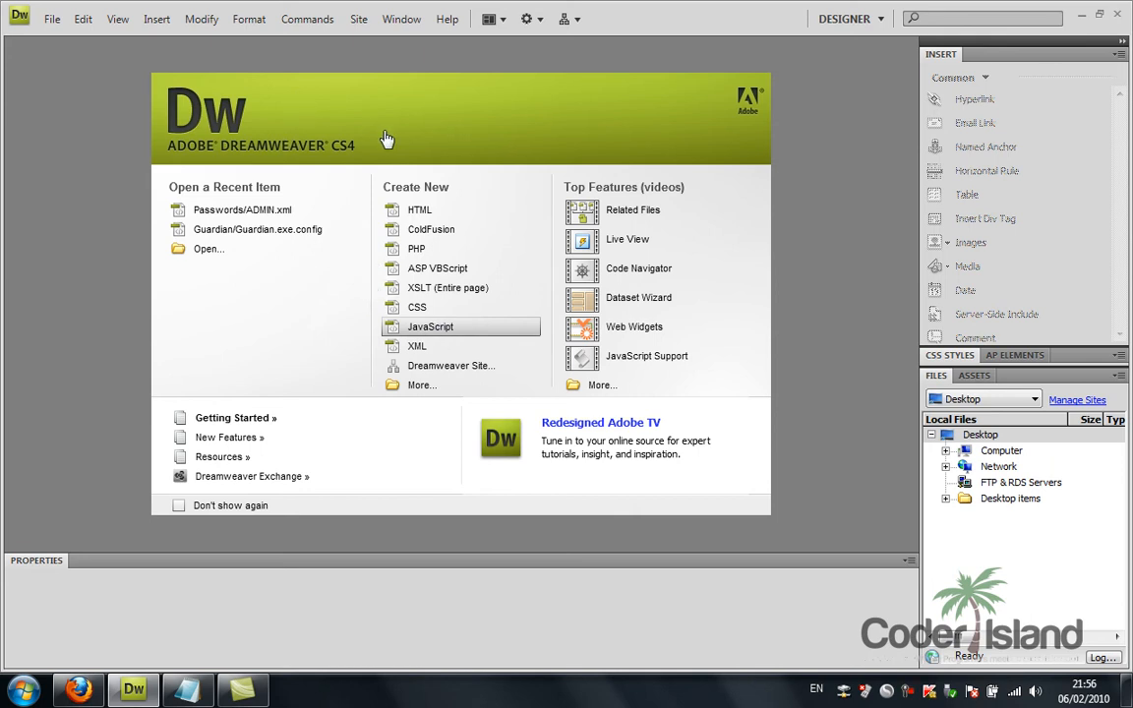
click(430, 327)
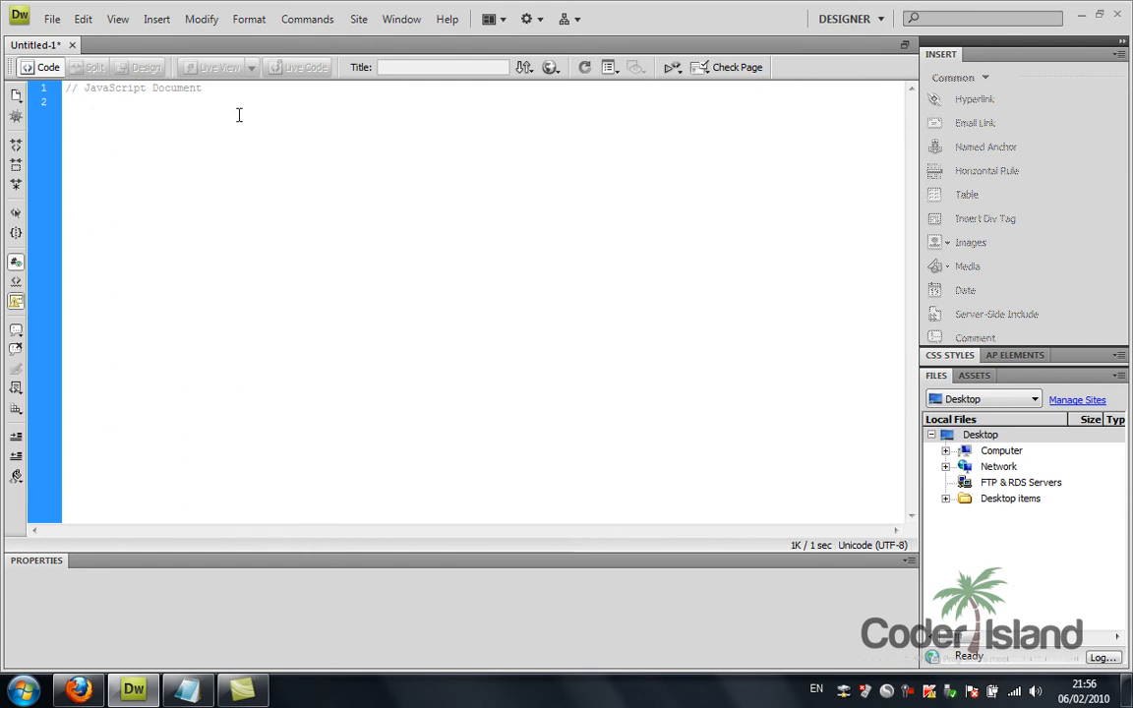
- Type the opening html and body tags on the empty second line
click(66, 102)
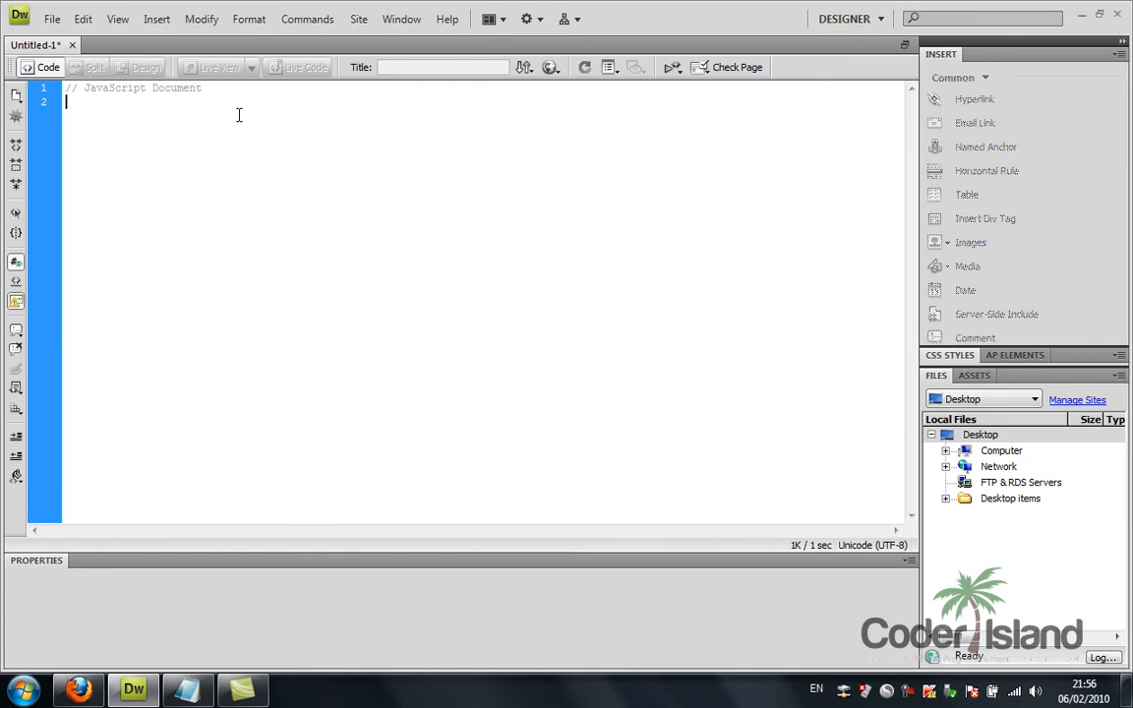
text(<)
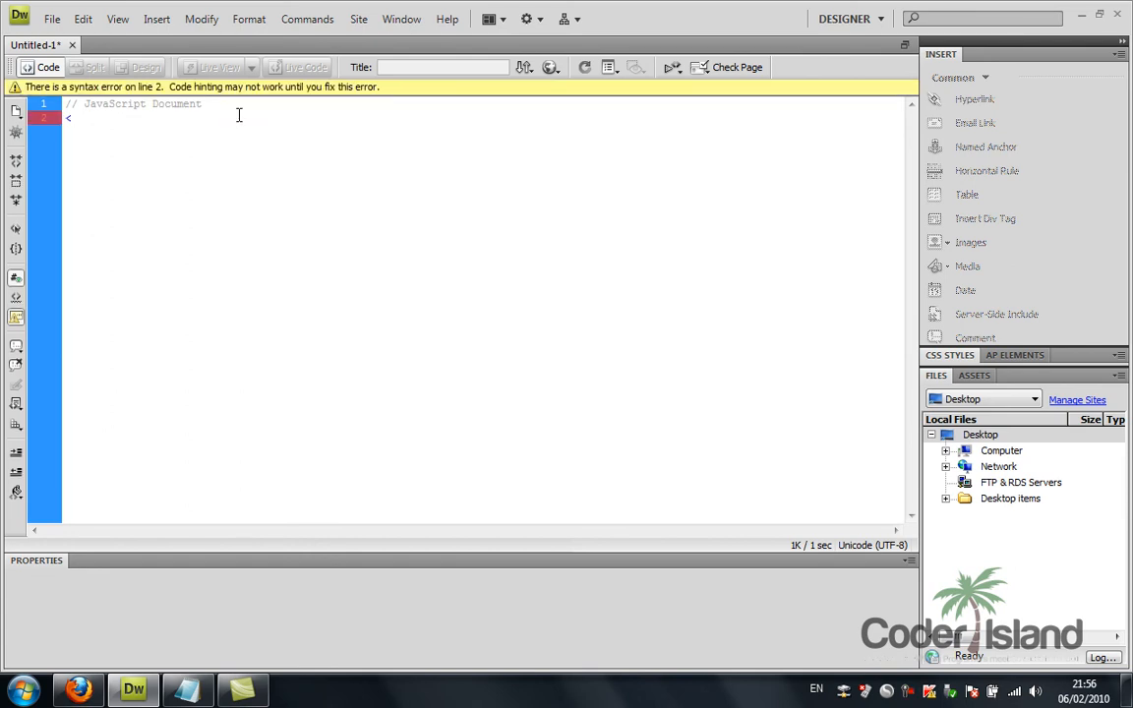
text(<)
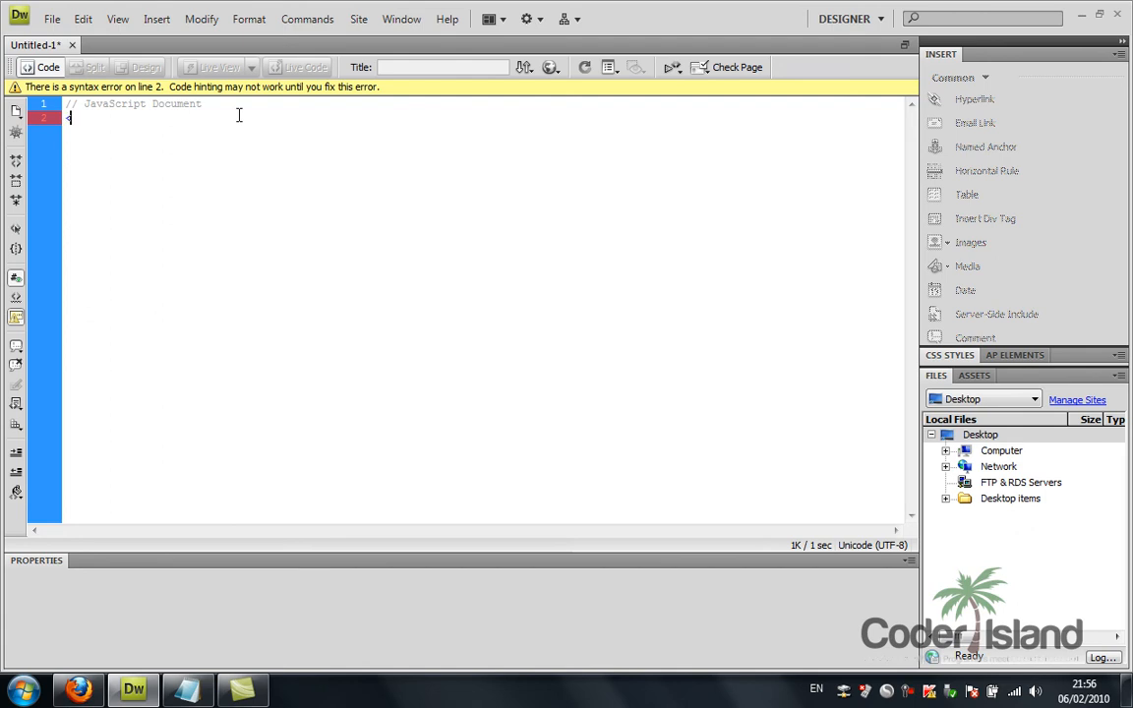
key(Backspace)
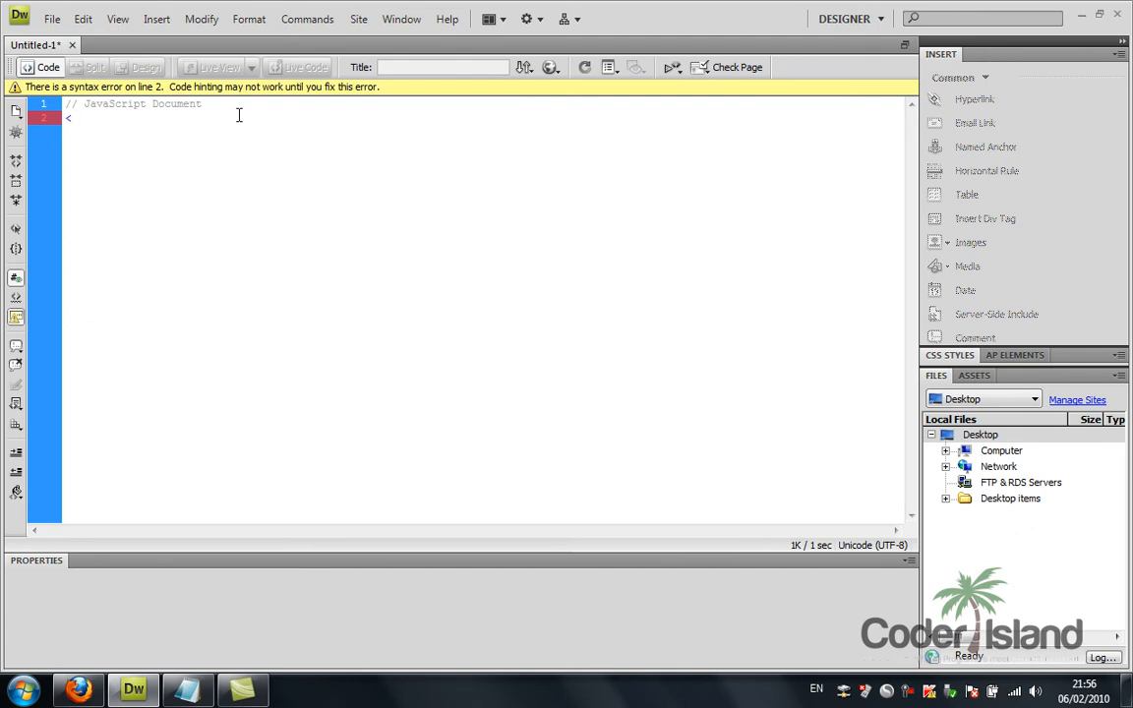
text(html>)
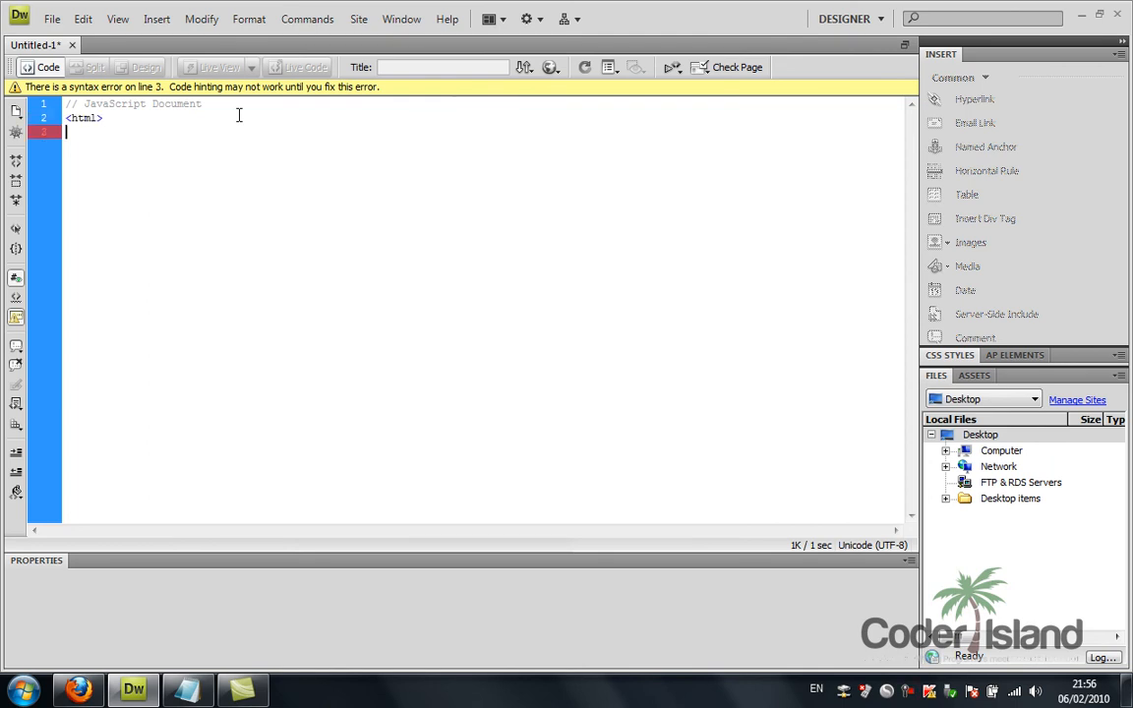
text(<body>)
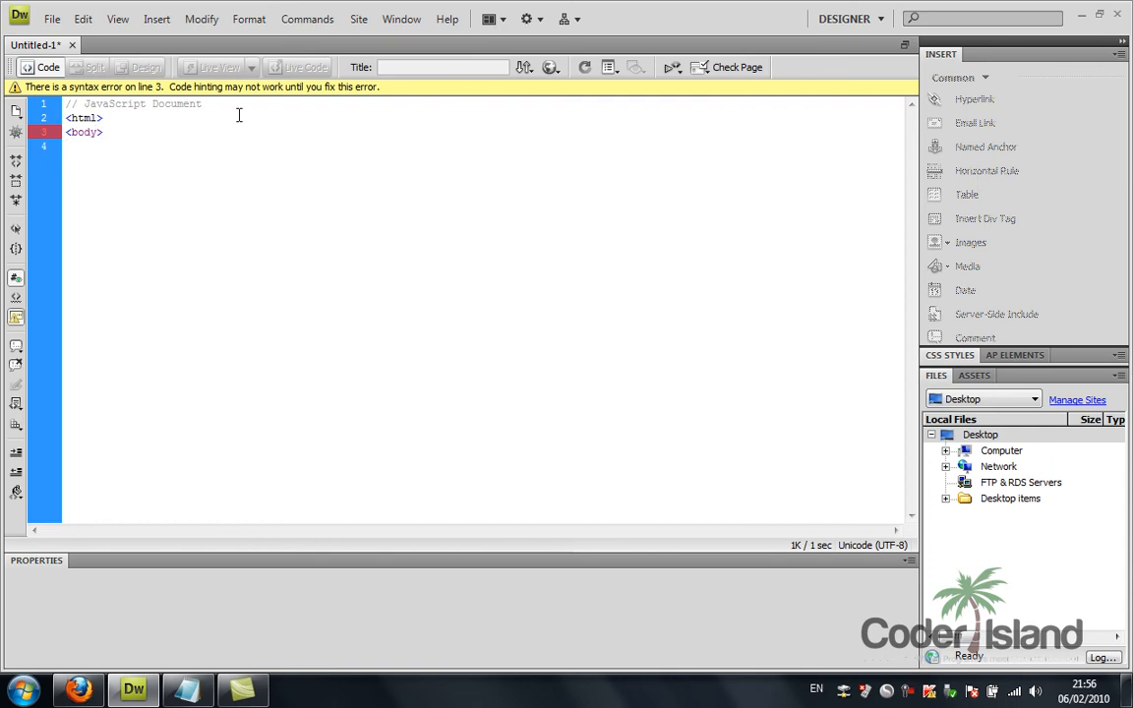
- Type the script tag line <script = "text/javascript">
text(<)
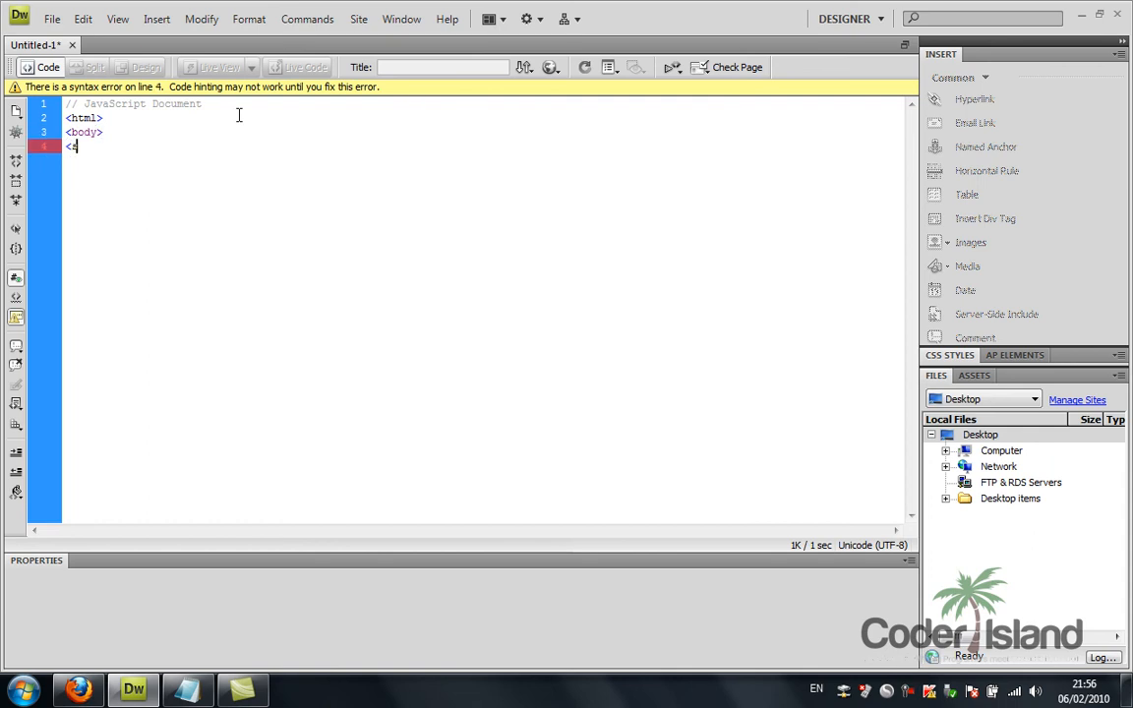
text(scri)
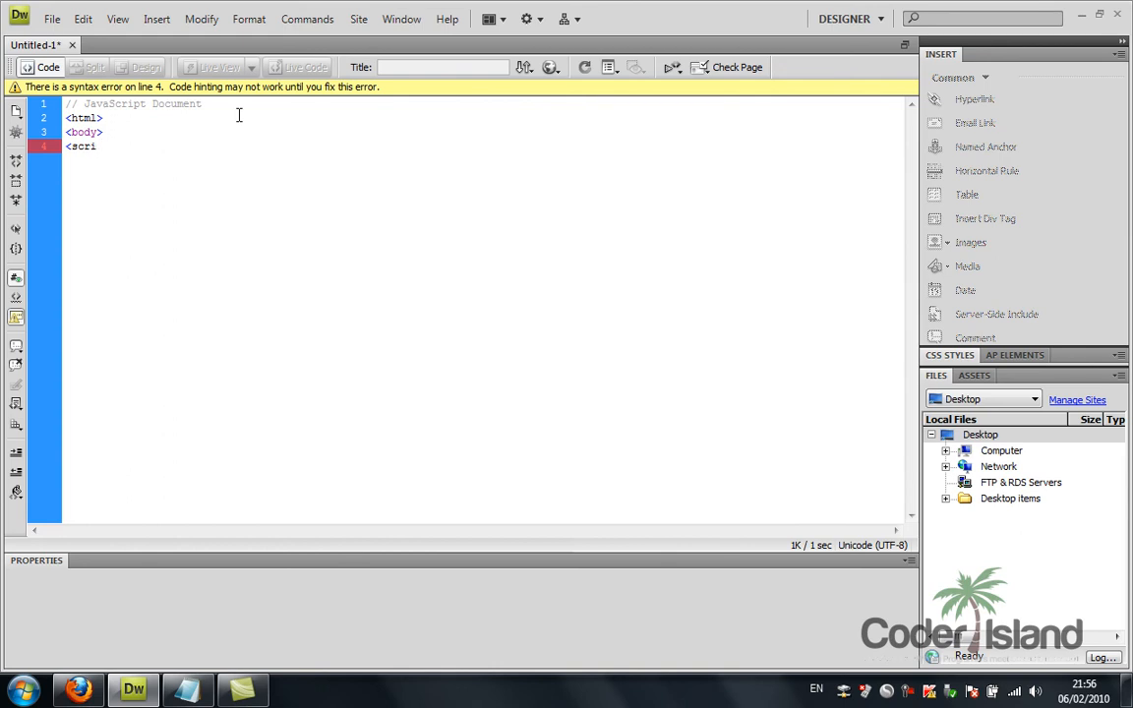
text(pt)
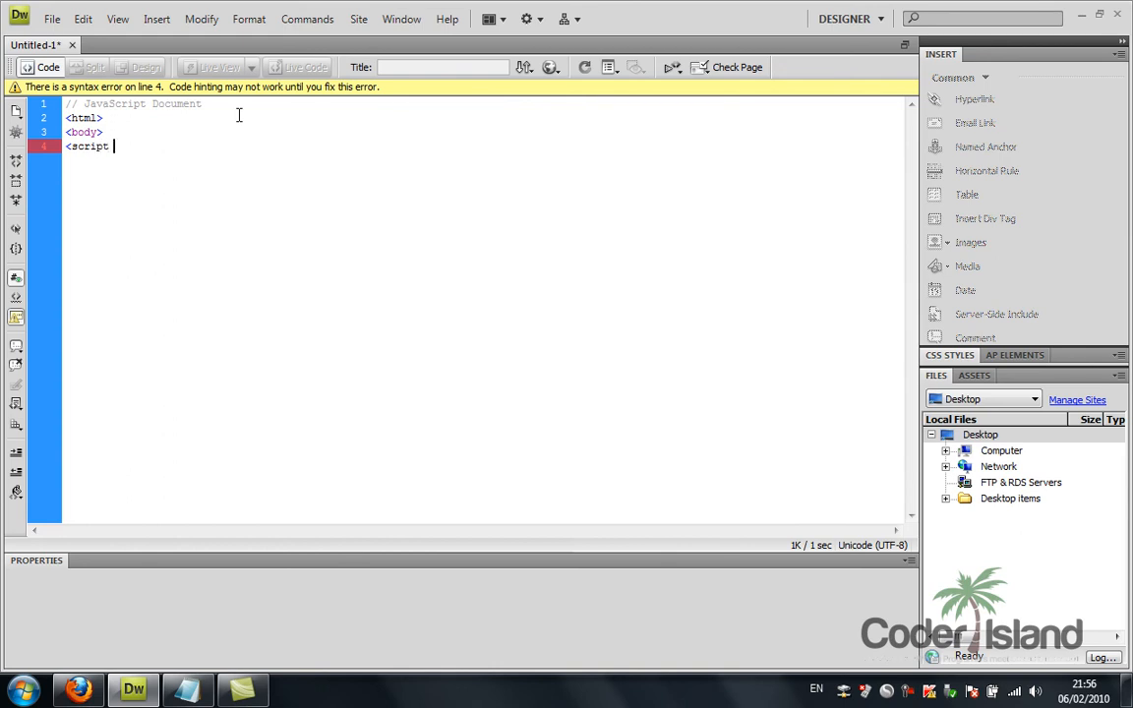
text(= "text/ja)
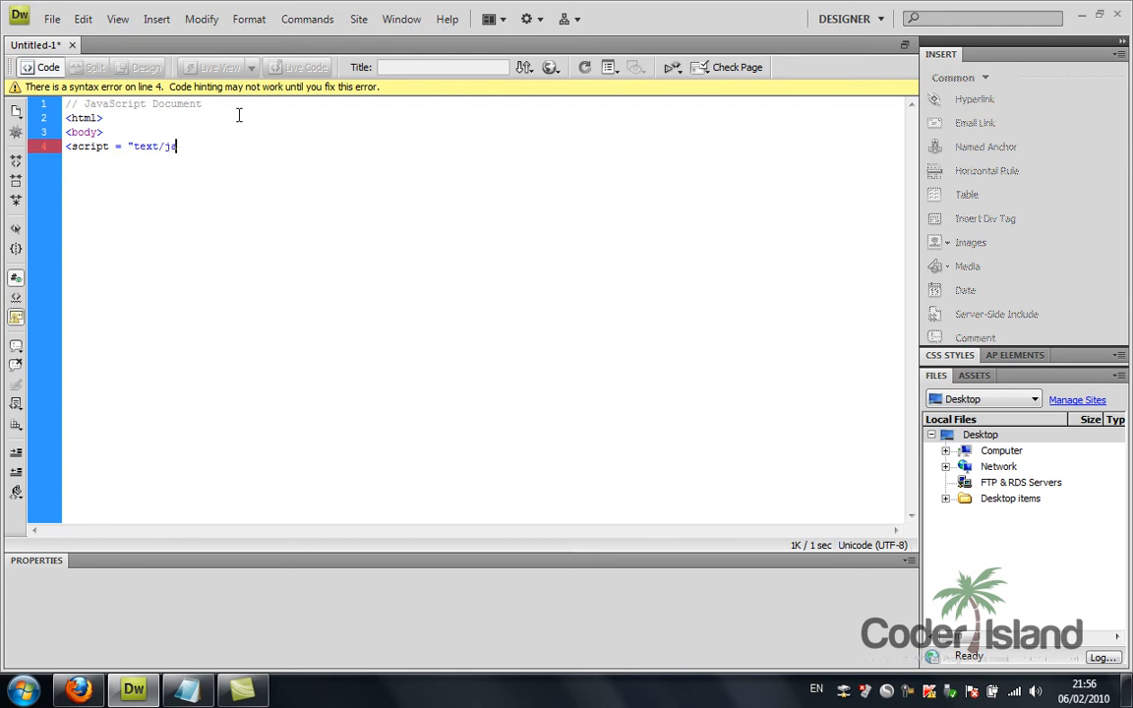
text(vascr)
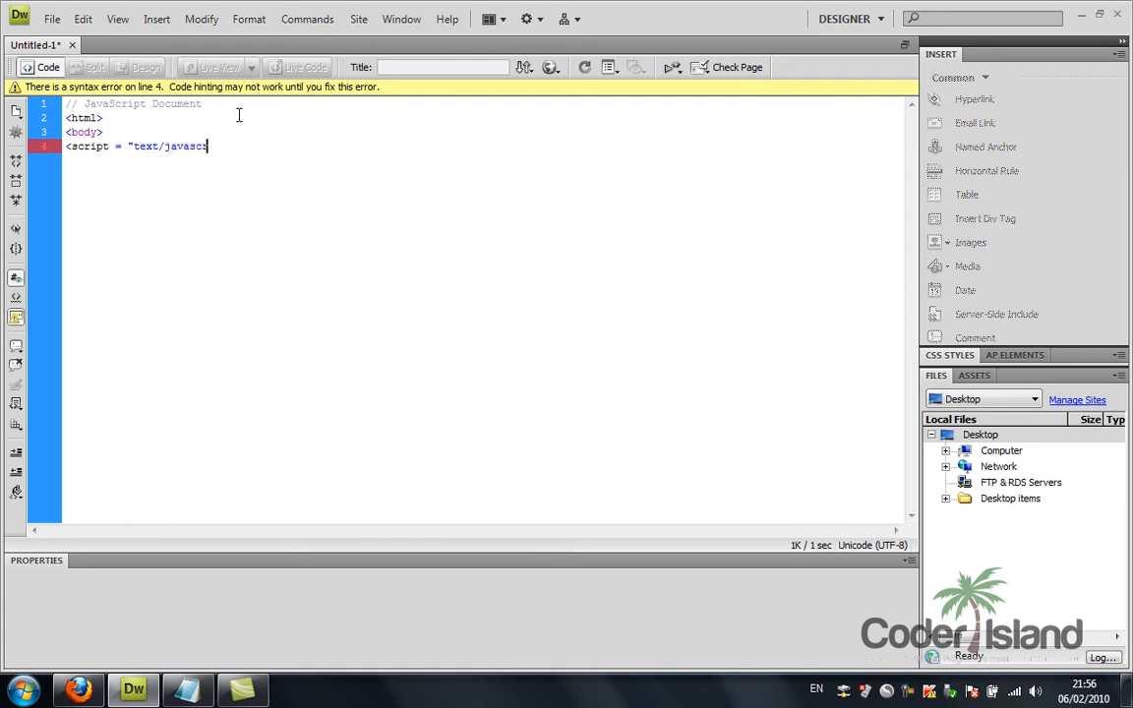
text(pt")
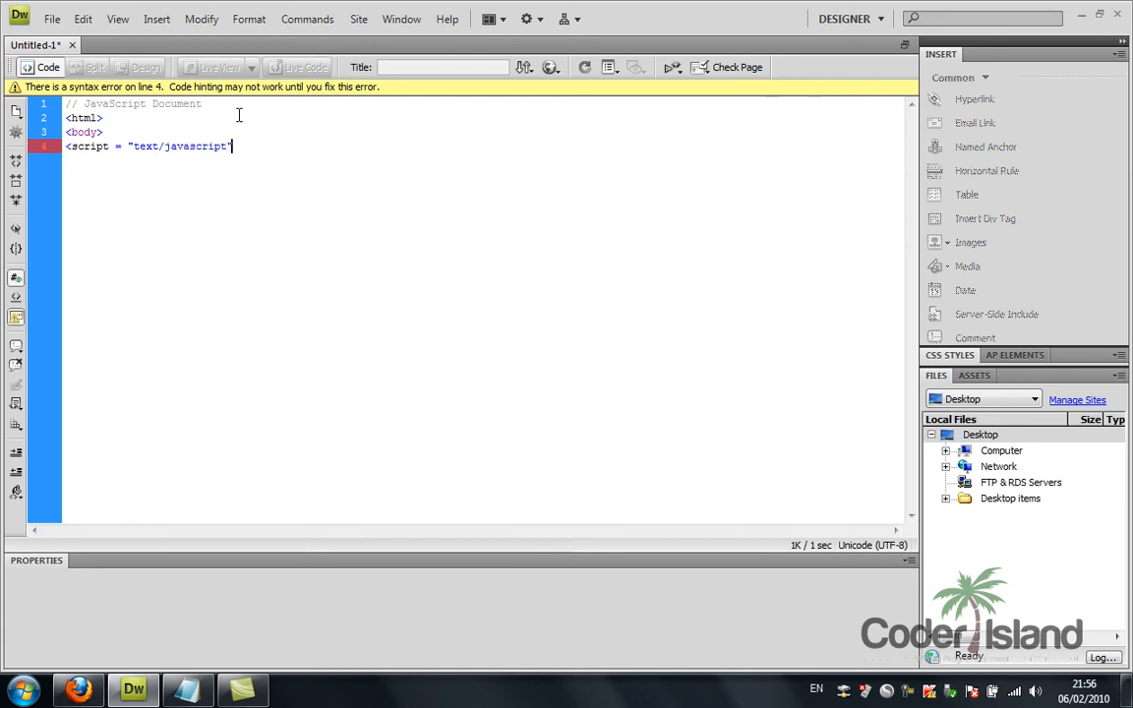
- Close the script tag and add document.write("hello world")
text(>)
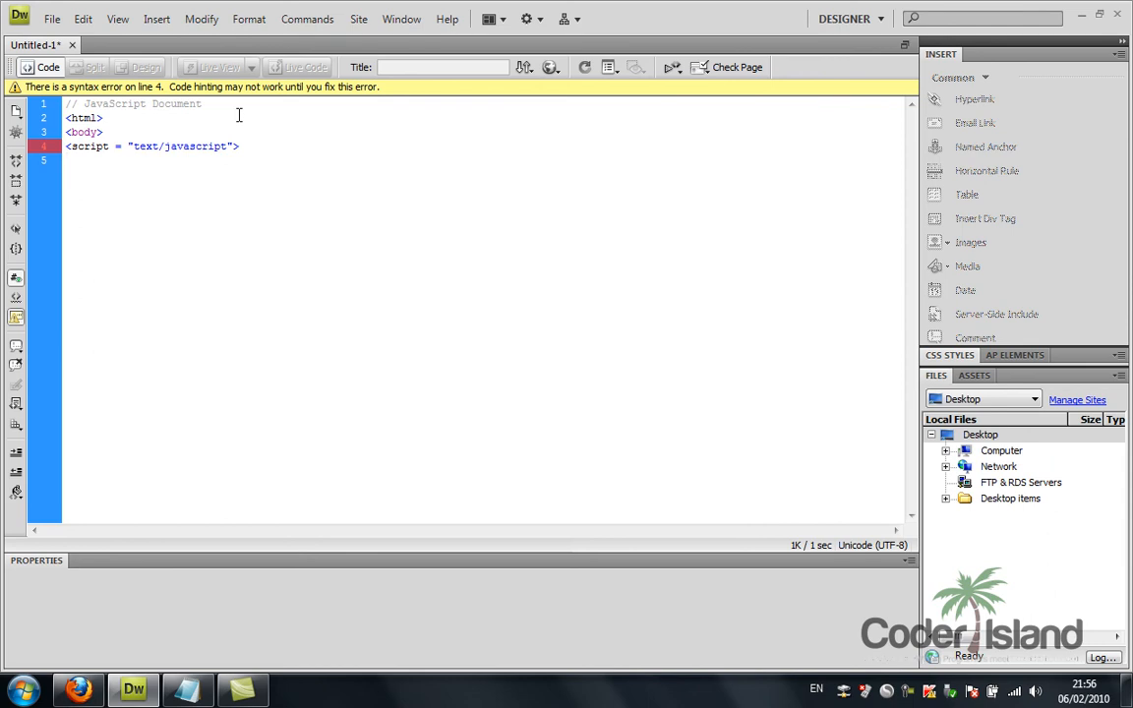
text(document.w)
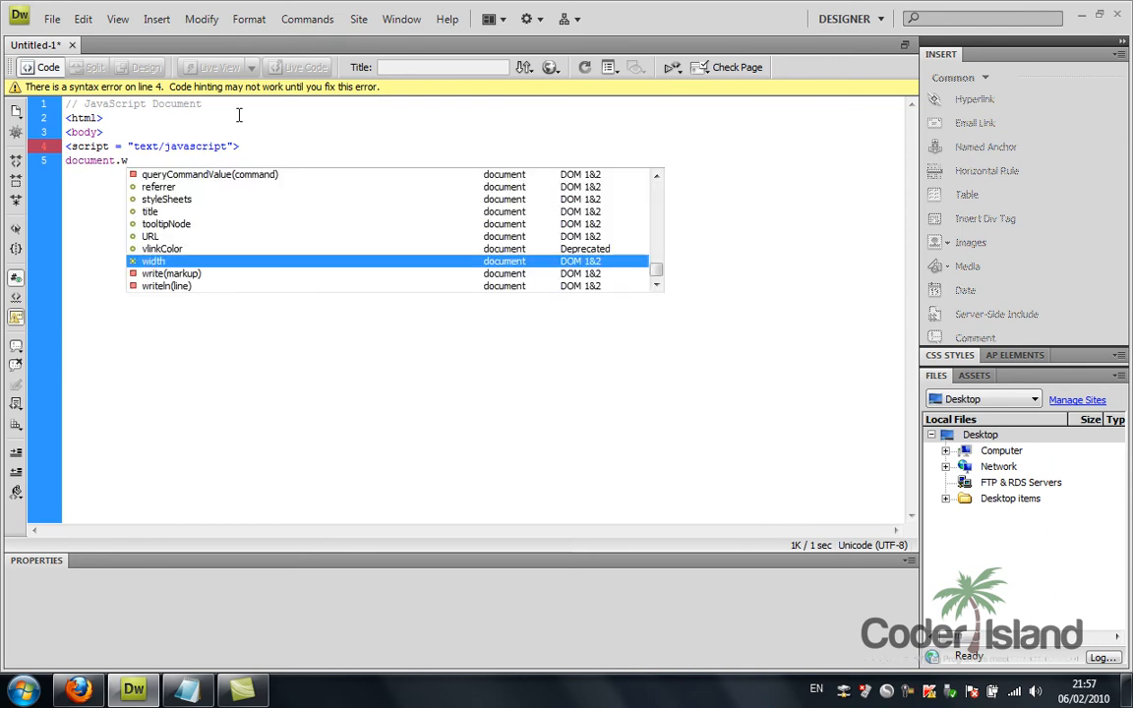
text(rite(")
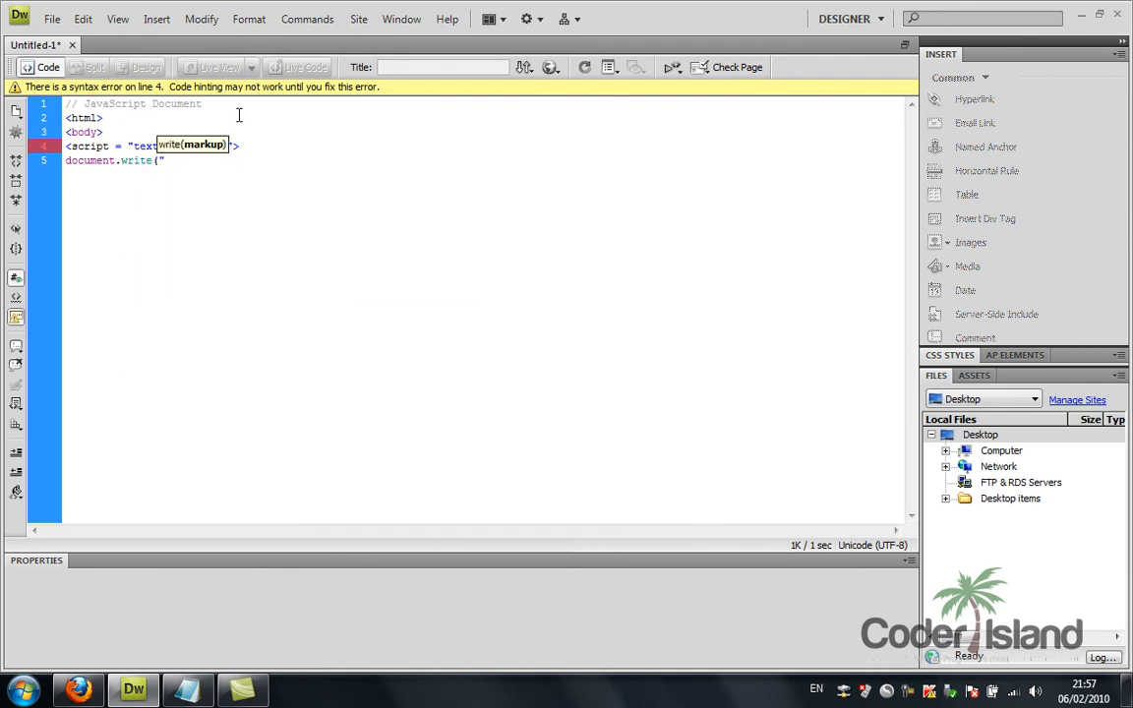
text(hello world"))
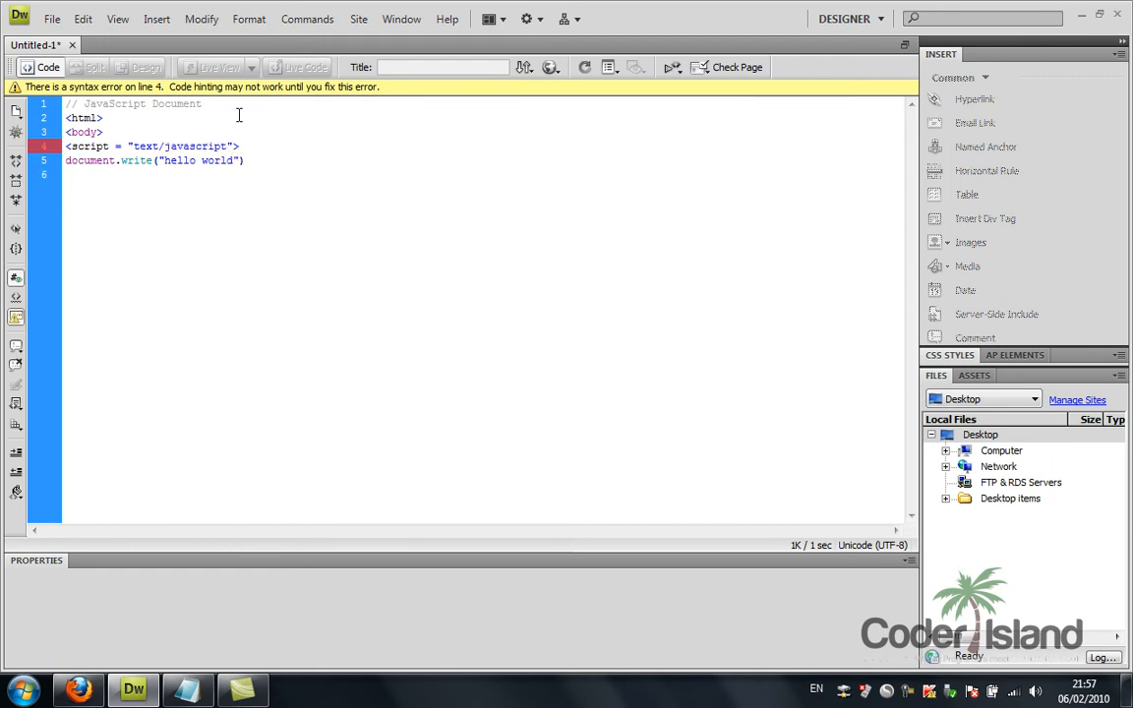
- Add closing </script>, </body> and </html> tags, then select the word javascript
text(</s)
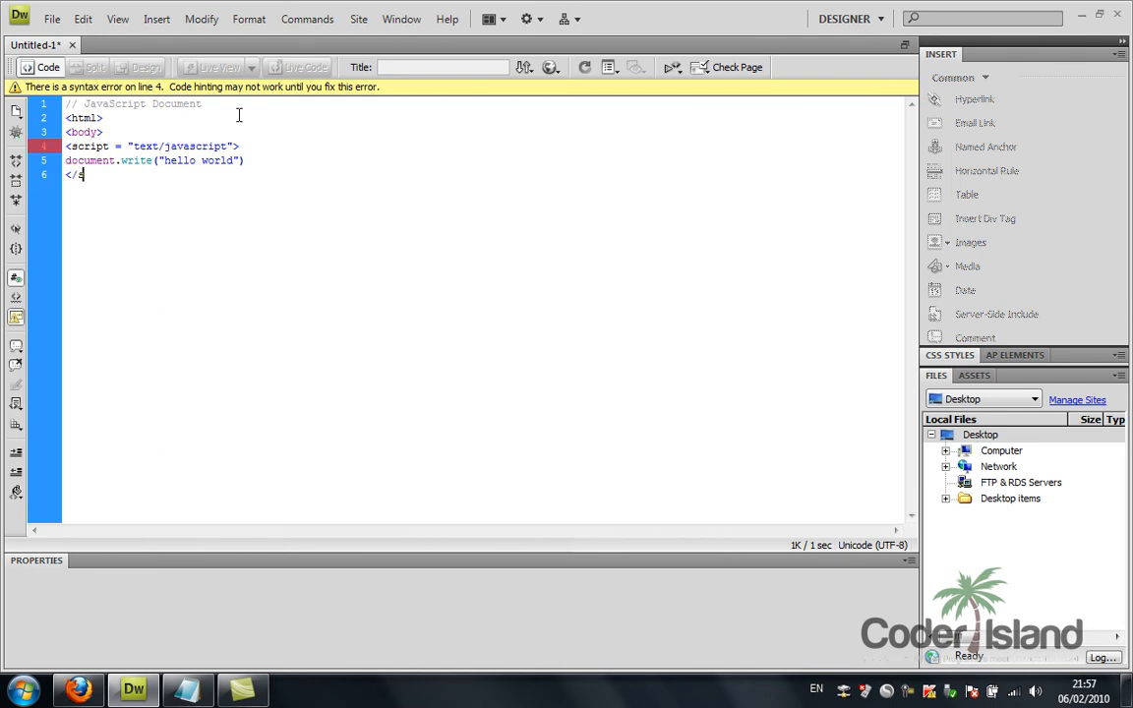
text(cri)
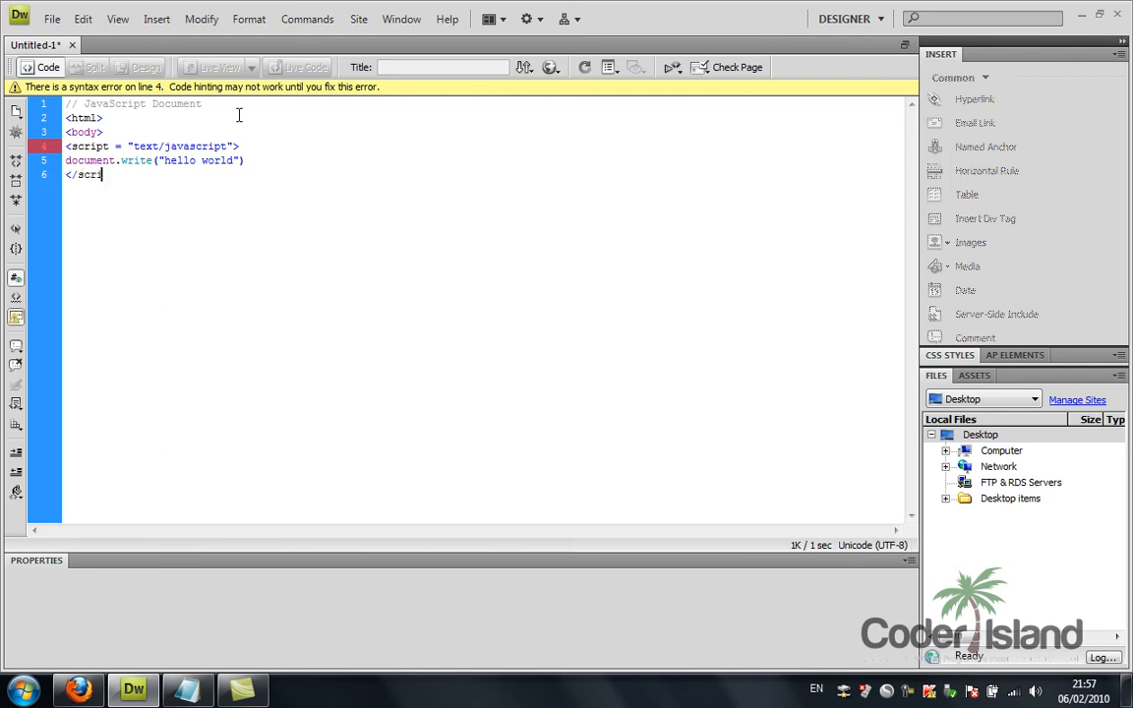
text(pt>)
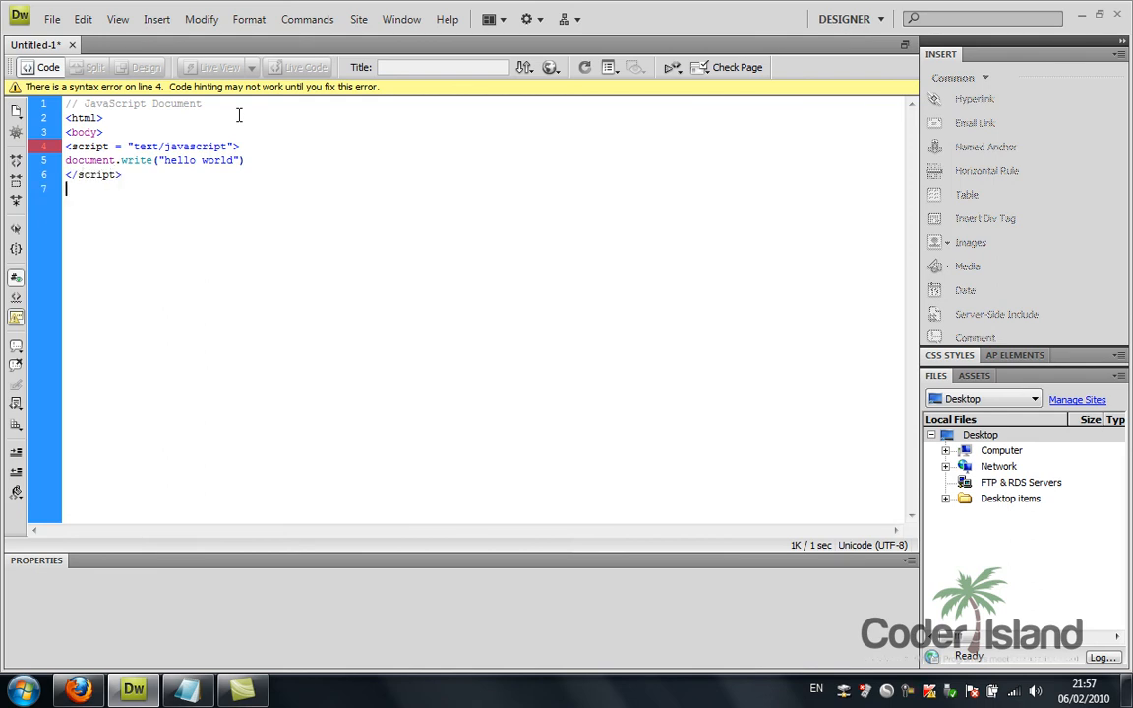
text(</body>)
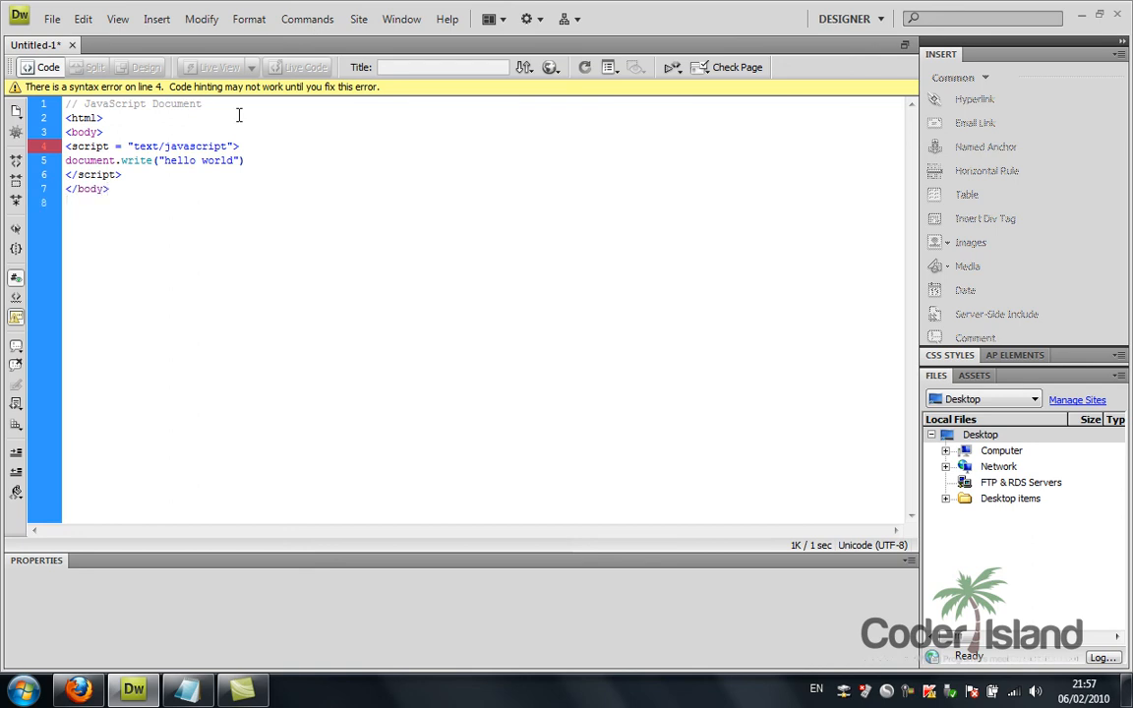
text(</html>)
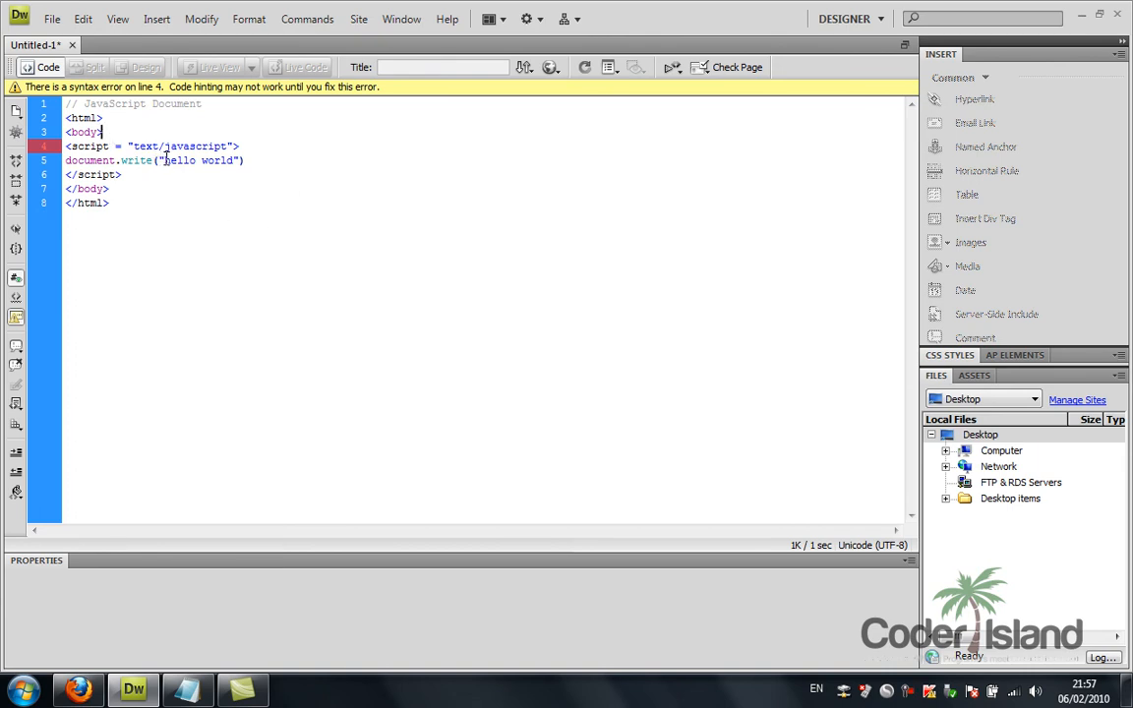
double_click(200, 160)
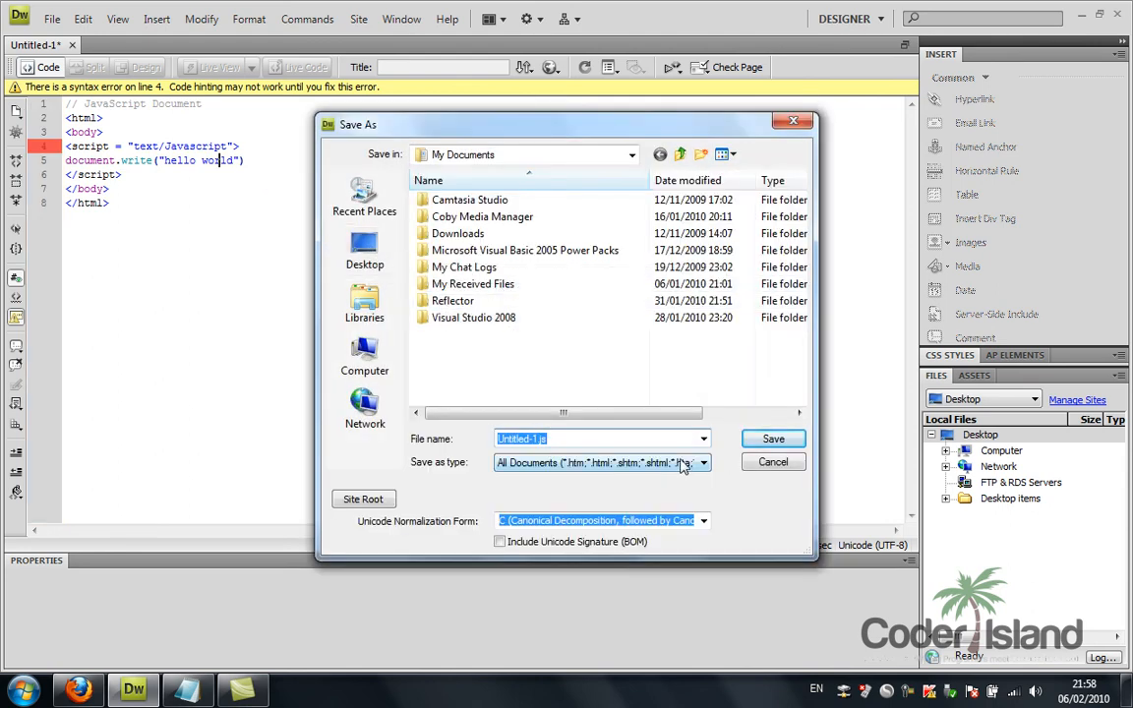
- Save the page to the Desktop as 1.html
click(365, 250)
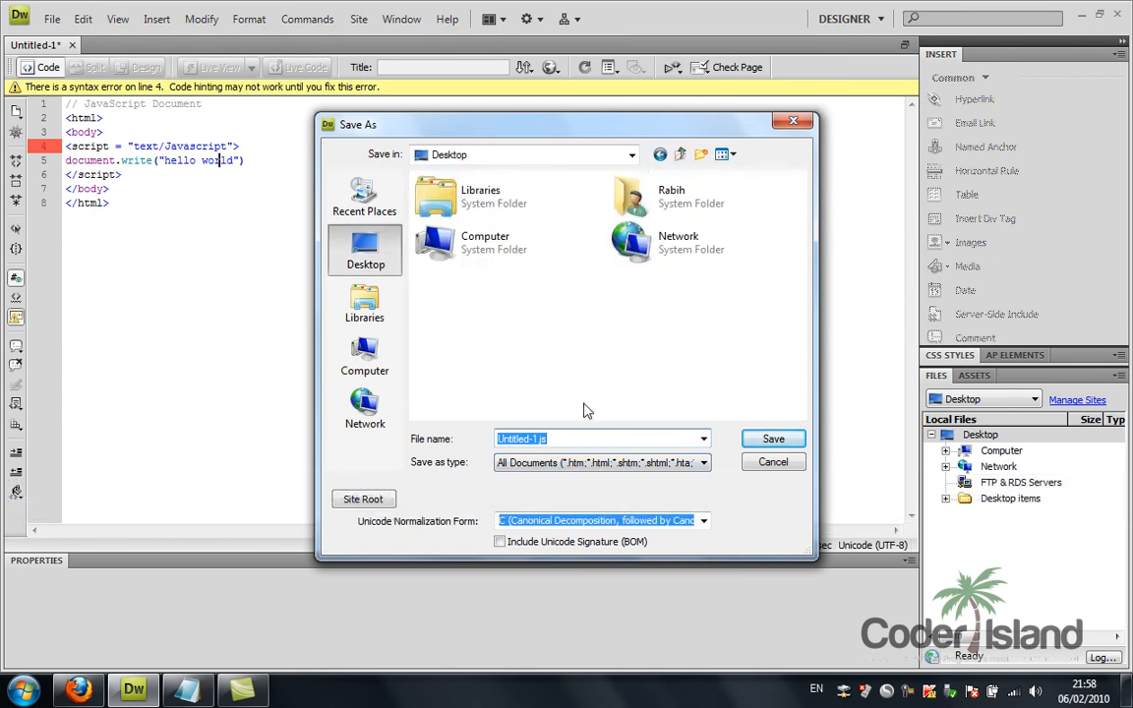
text(1.ht)
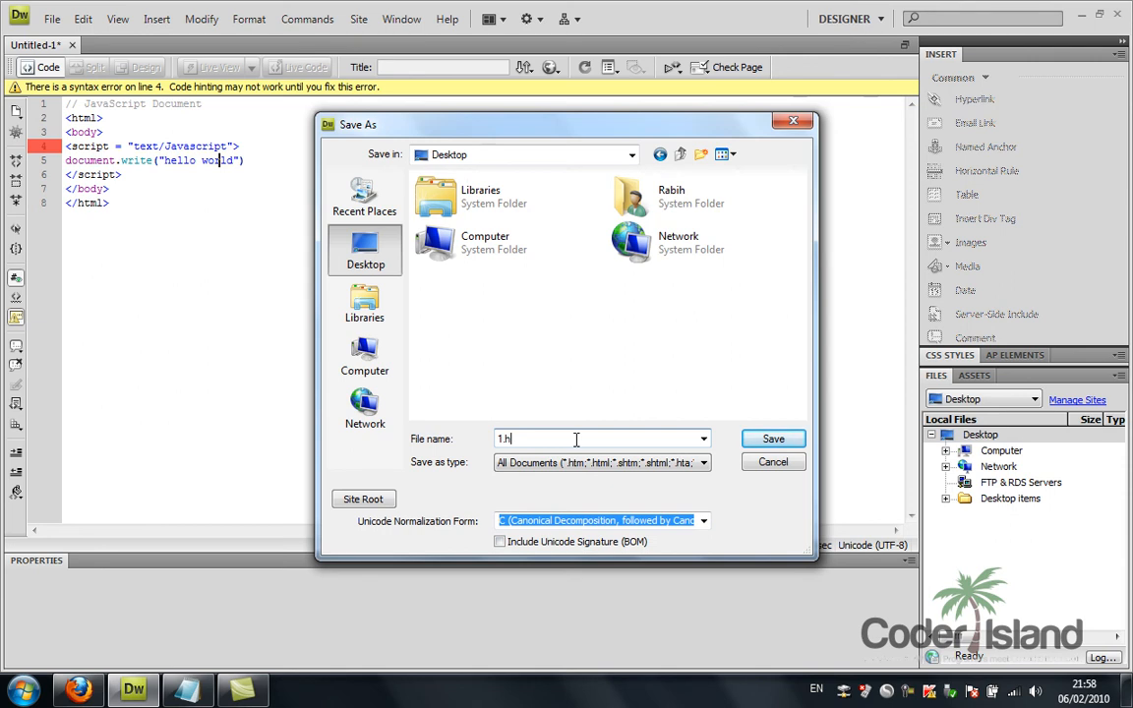
click(773, 439)
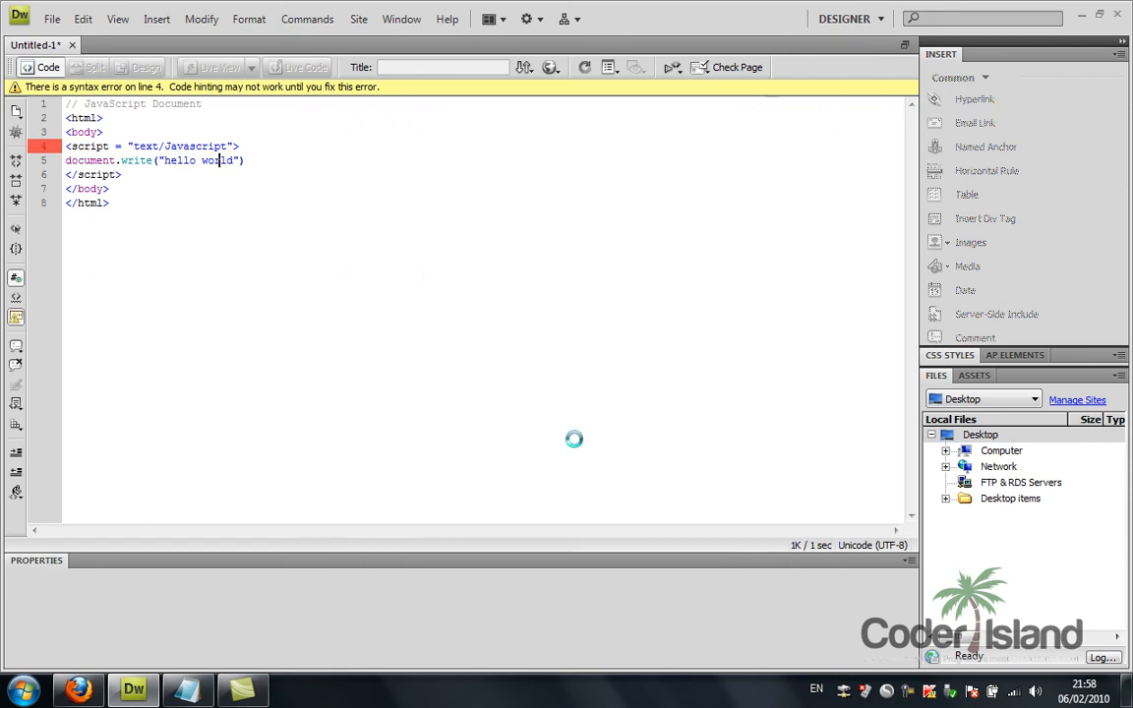
key(ctrl+s)
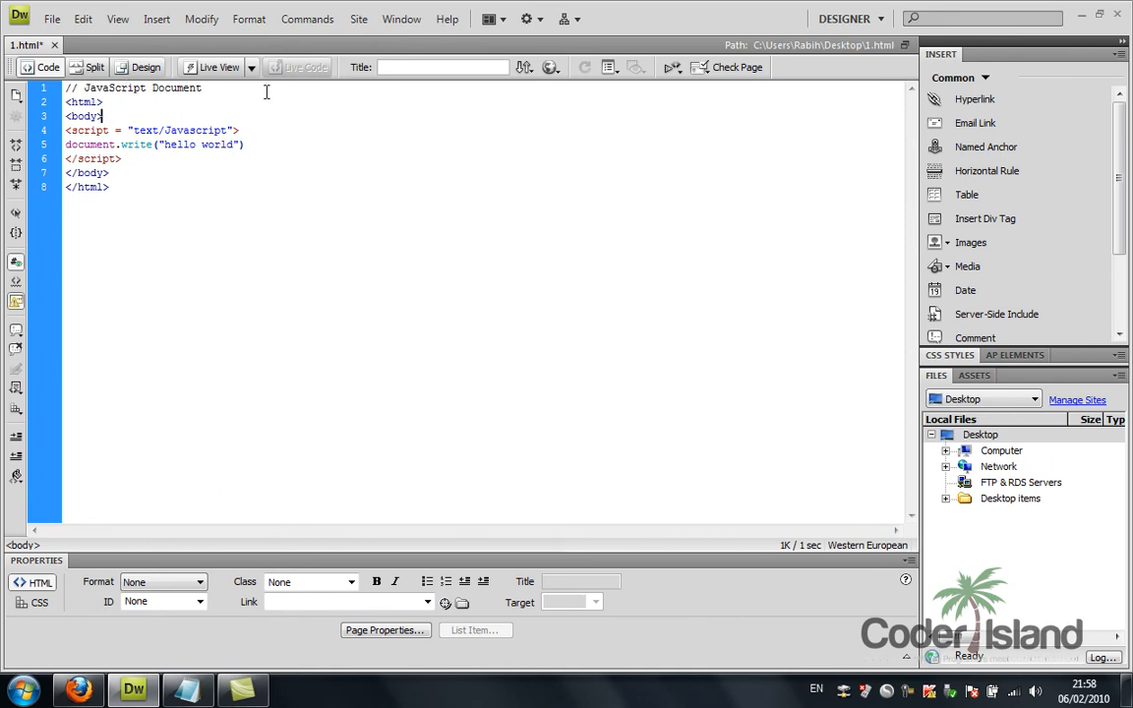
- Preview the page in Firefox, agreeing to save changes to 1.html
click(549, 67)
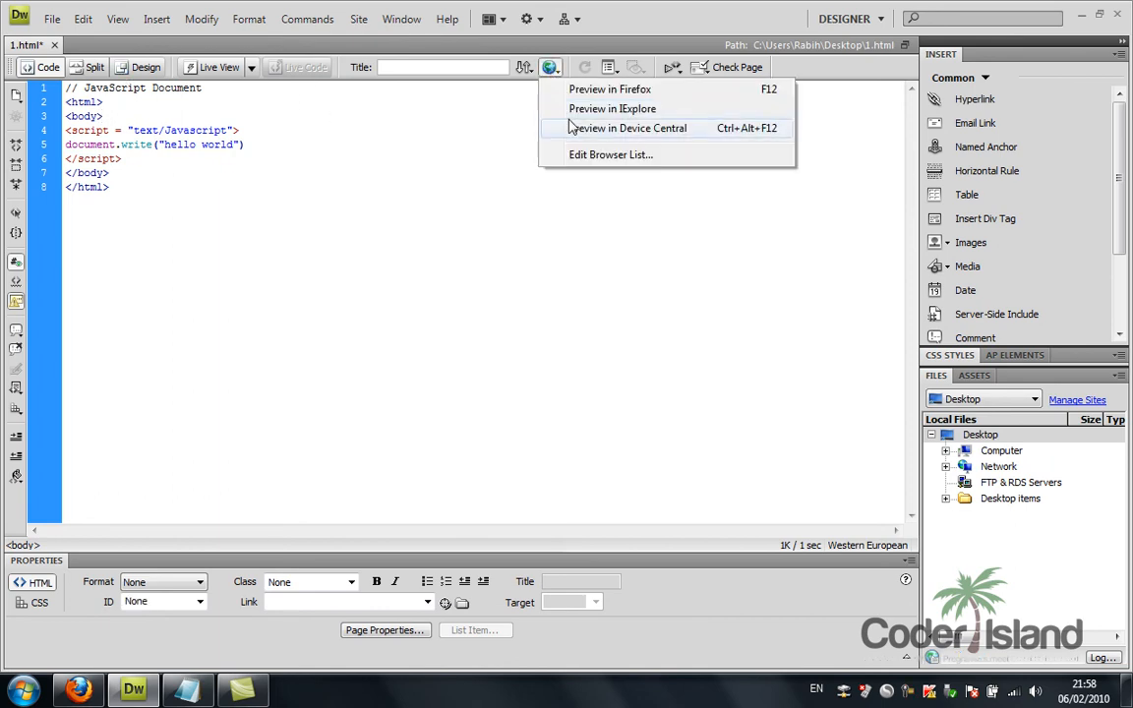
mouse_move(612, 108)
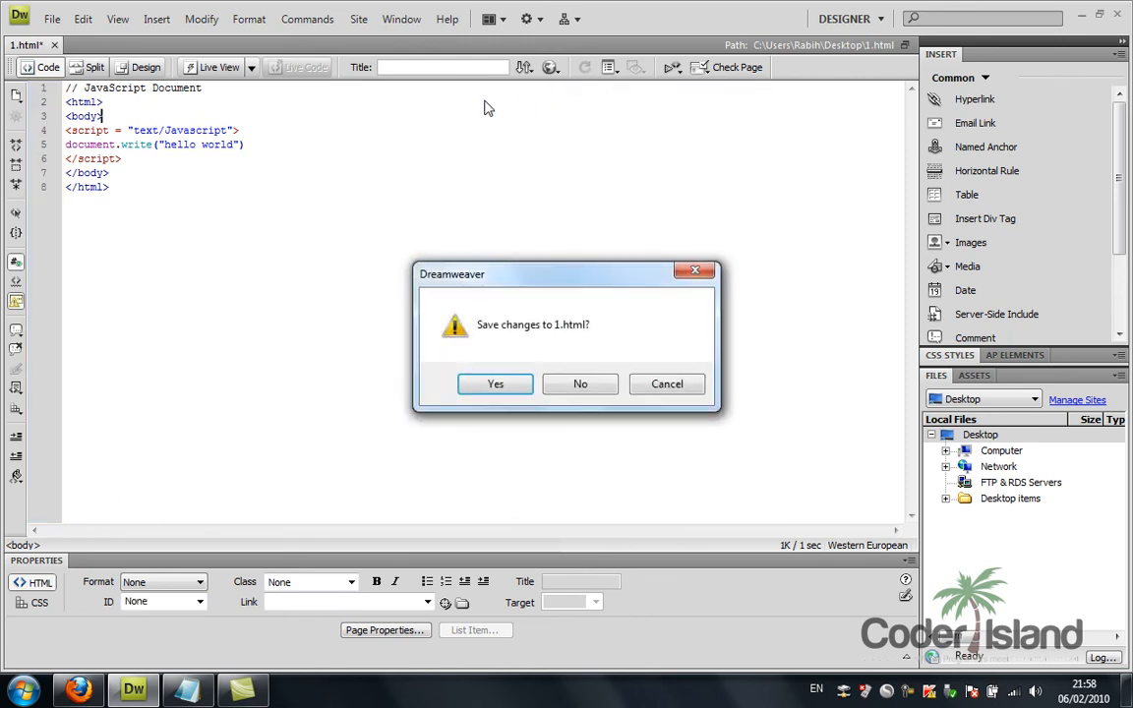
click(496, 384)
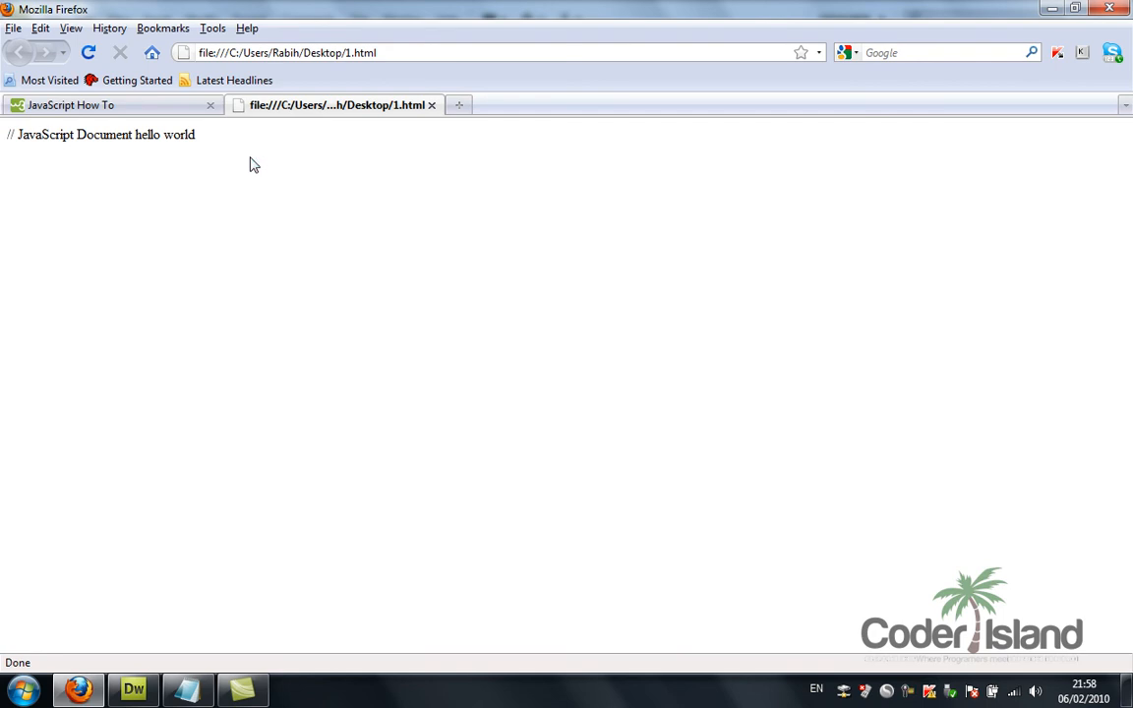
- Return from the Firefox preview to Dreamweaver via the taskbar
click(132, 689)
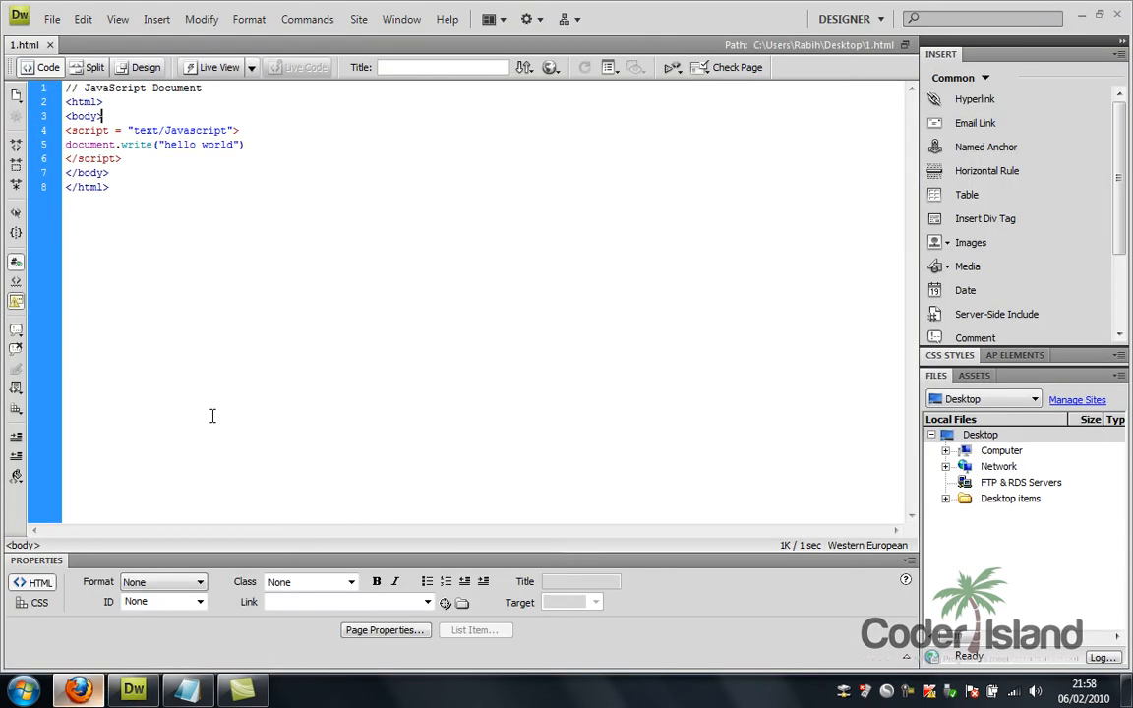